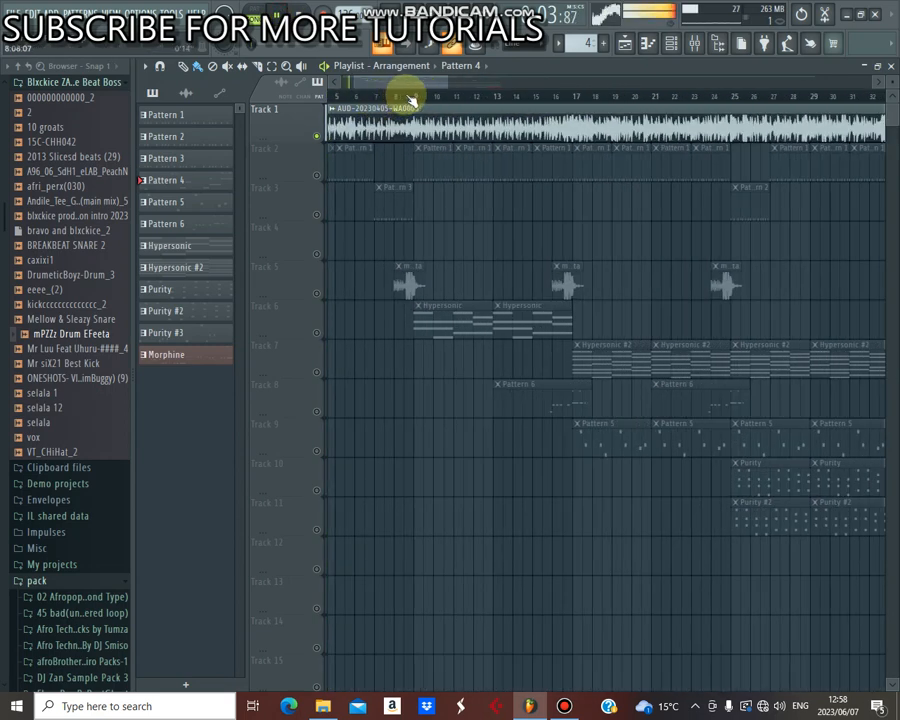
# Step: Set the playback position at the start of the playlist arrangement
pyautogui.click(550, 96)
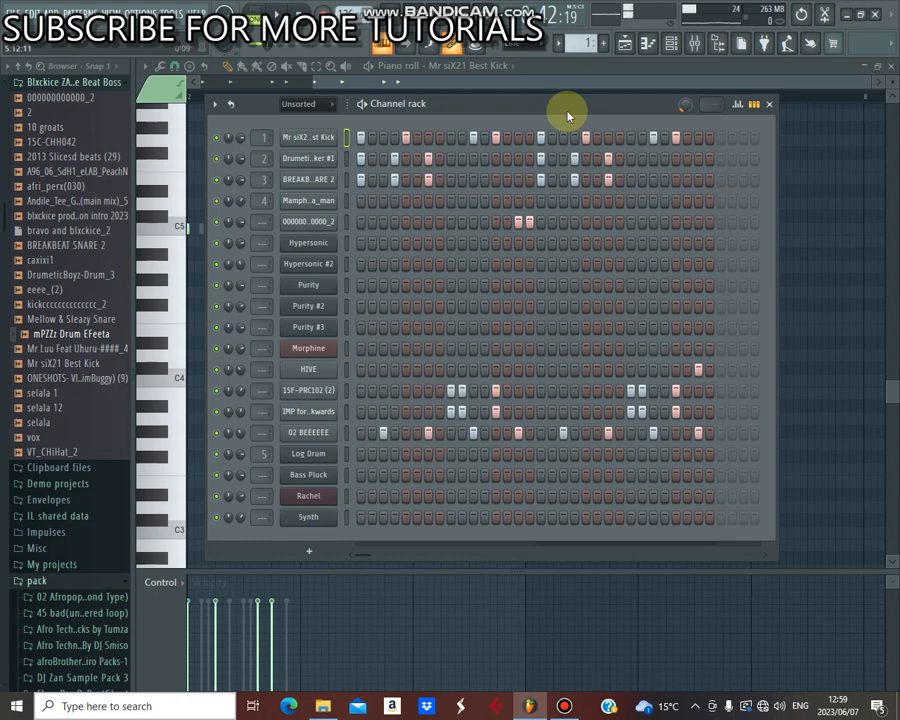
pyautogui.moveTo(482, 84)
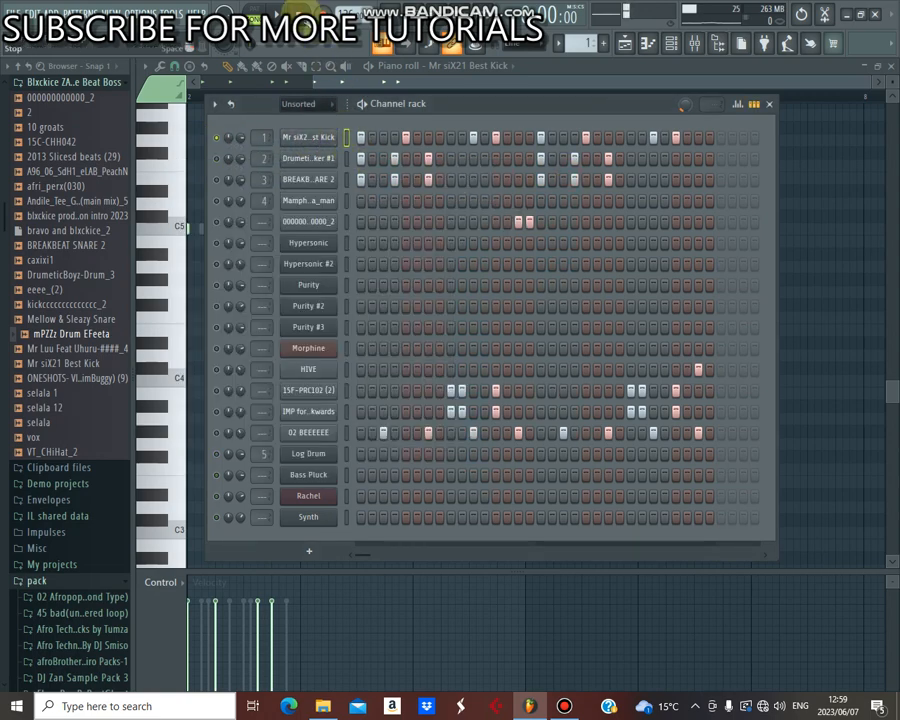
# Step: Solo the kick channel in the channel rack to audition it alone
pyautogui.click(284, 68)
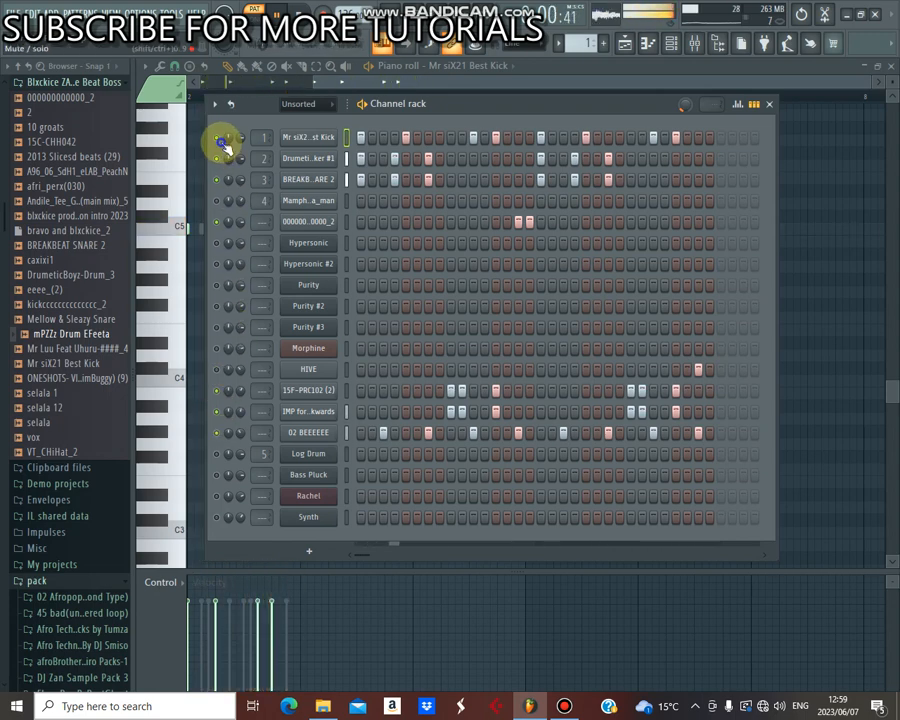
pyautogui.rightClick(220, 138)
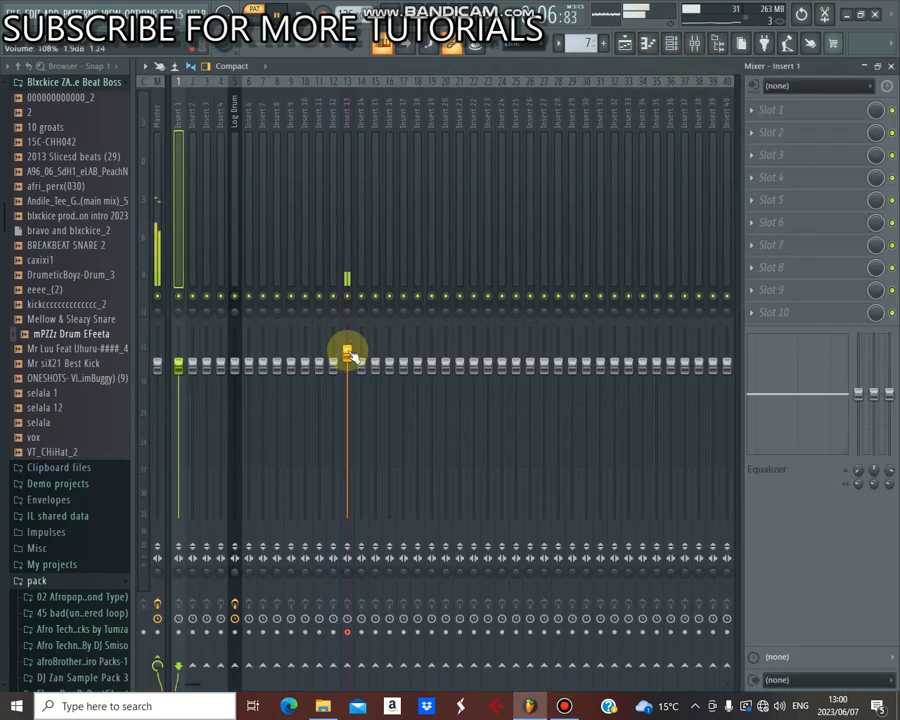
# Step: Select a mixer insert track before returning to the playlist
pyautogui.click(624, 44)
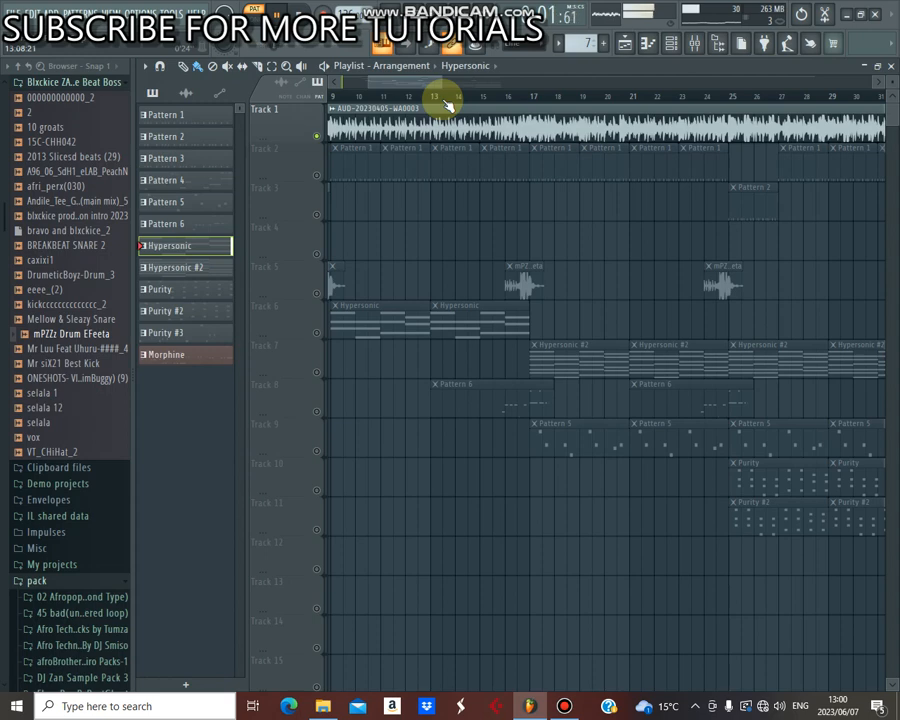
# Step: Review the Hypersonic, Purity and Pattern 5 patterns in the channel rack
pyautogui.click(668, 44)
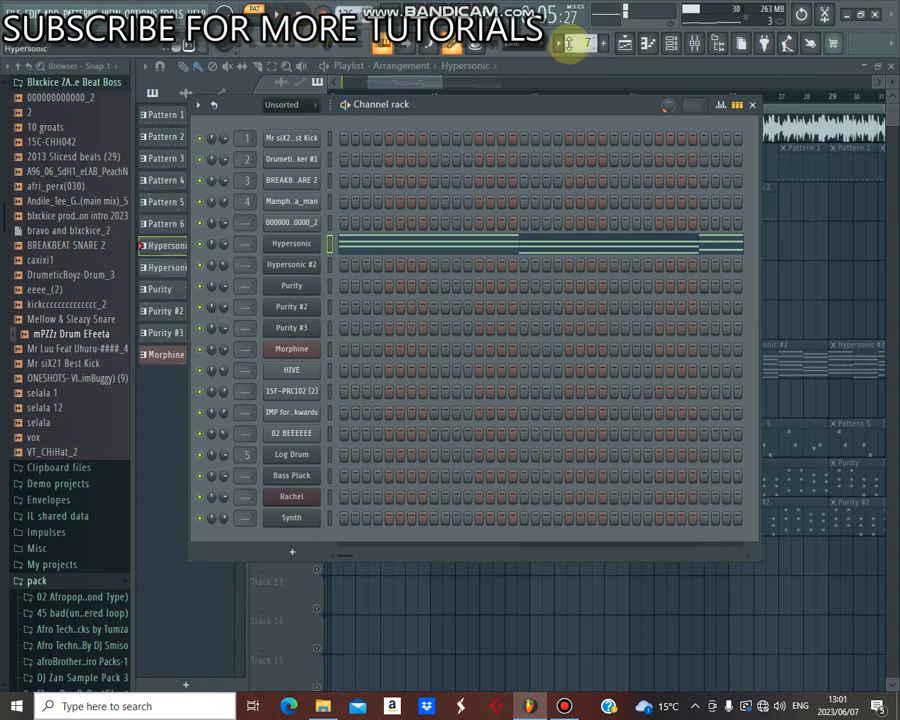
pyautogui.click(160, 288)
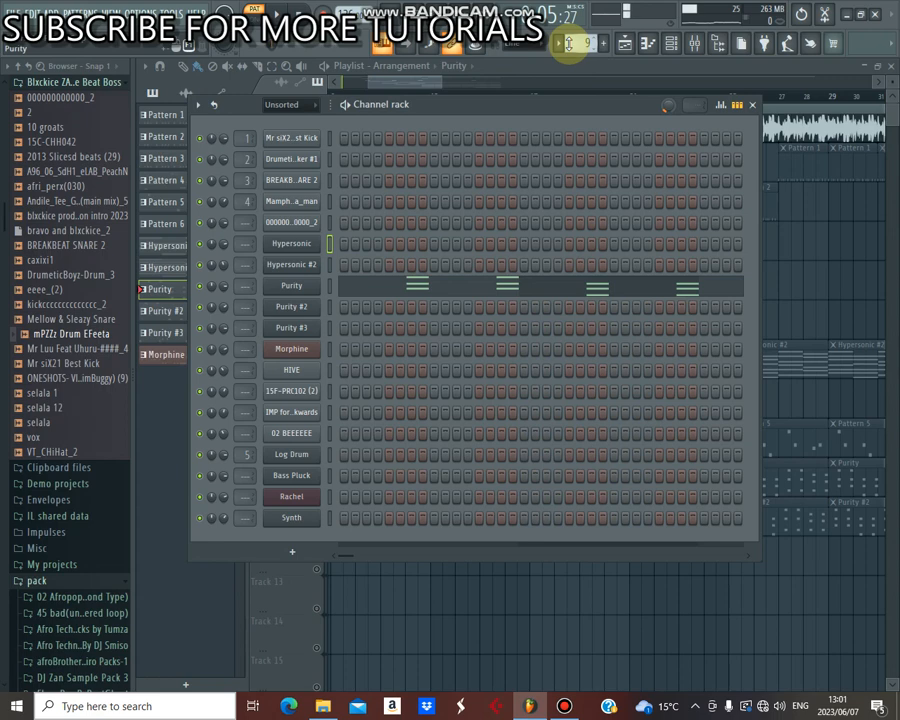
pyautogui.click(164, 354)
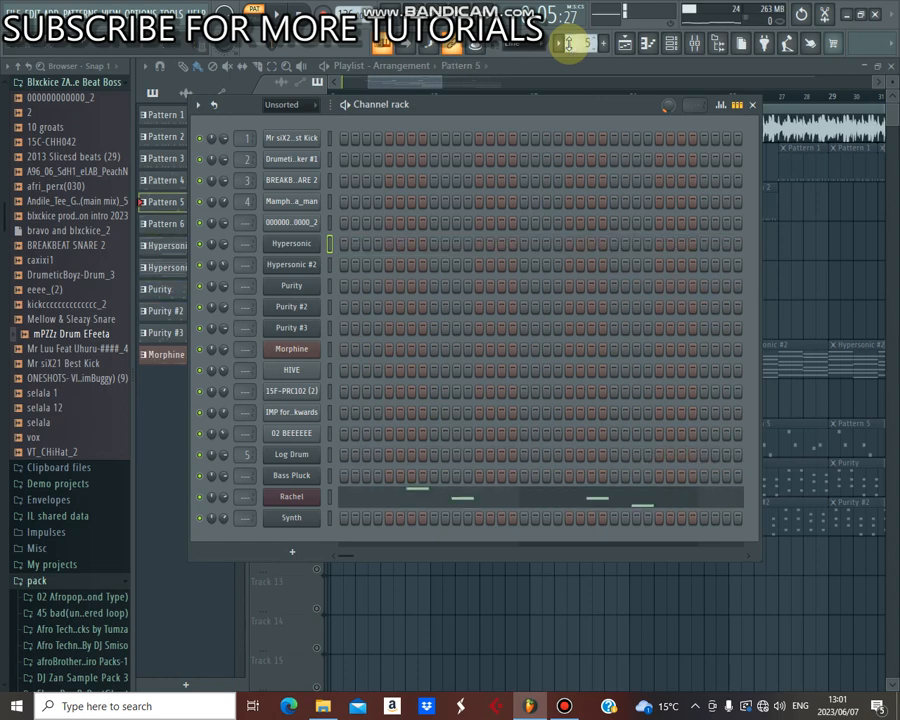
pyautogui.click(164, 224)
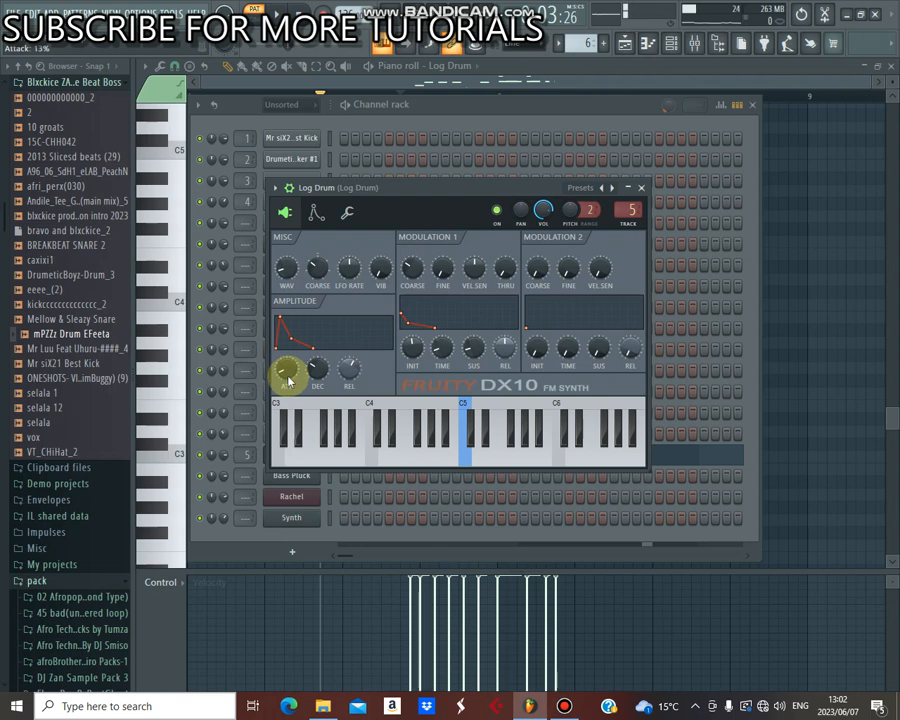
# Step: Raise the amplitude envelope setting on the Log Drum's DX10 synth
pyautogui.moveTo(290, 372); pyautogui.dragTo(318, 368)
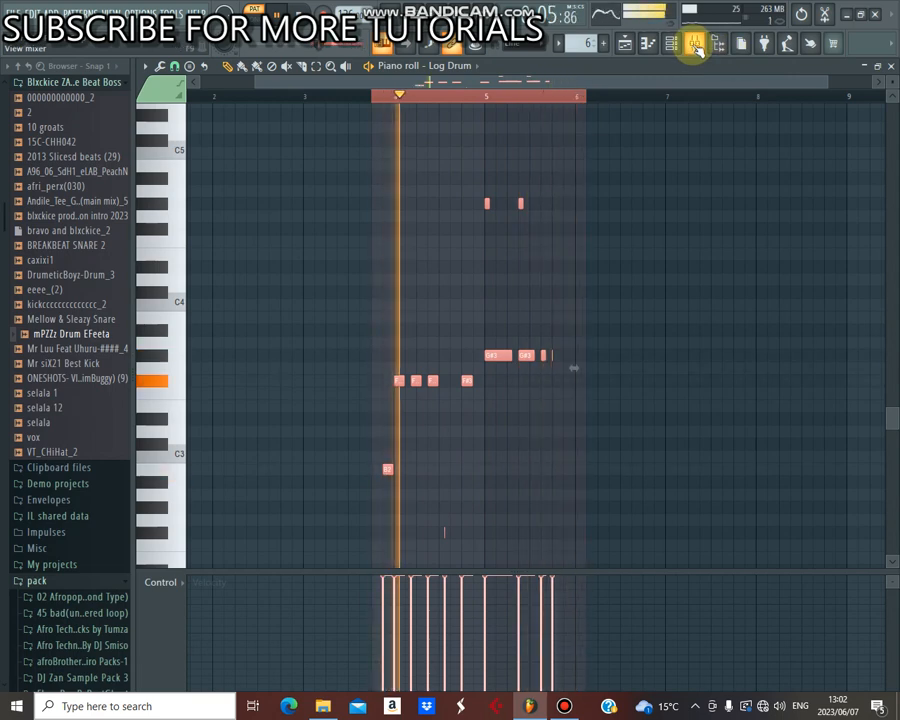
# Step: Show the Log Drum insert with its reverb, compressor and EQ chain in the mixer
pyautogui.click(672, 44)
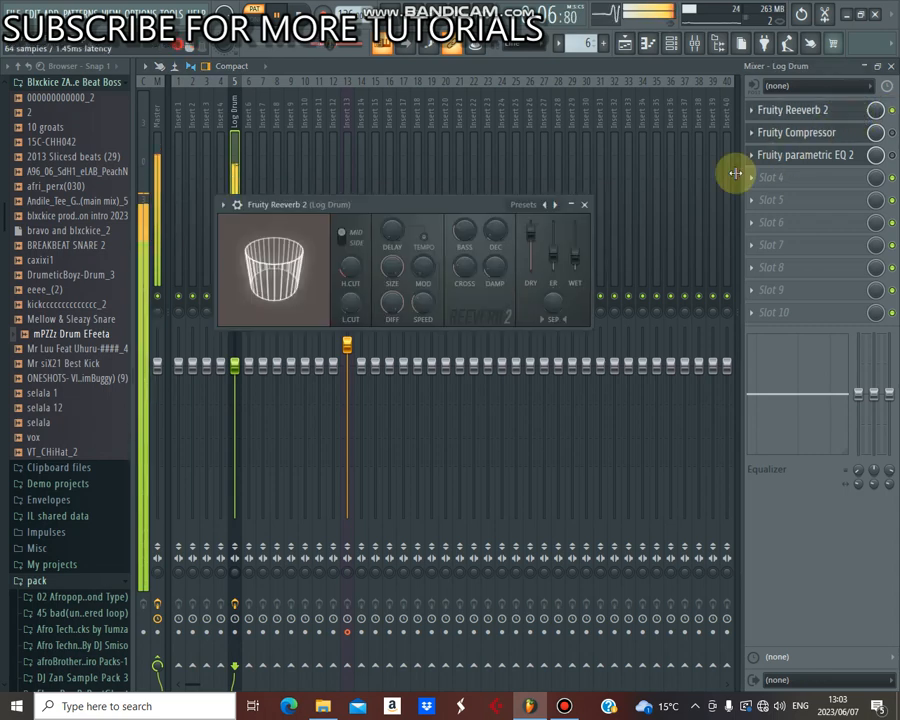
# Step: Make the Log Drum reverb room wider and shallower, adjust its wet mix, and close the plugin
pyautogui.moveTo(570, 256); pyautogui.dragTo(570, 250)
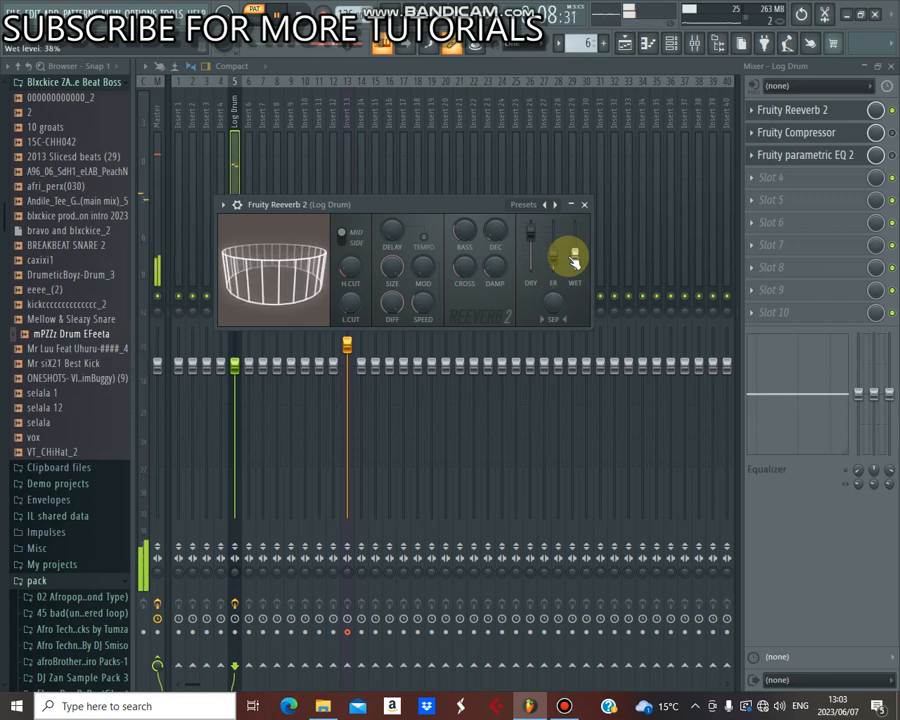
pyautogui.moveTo(570, 258); pyautogui.dragTo(570, 268)
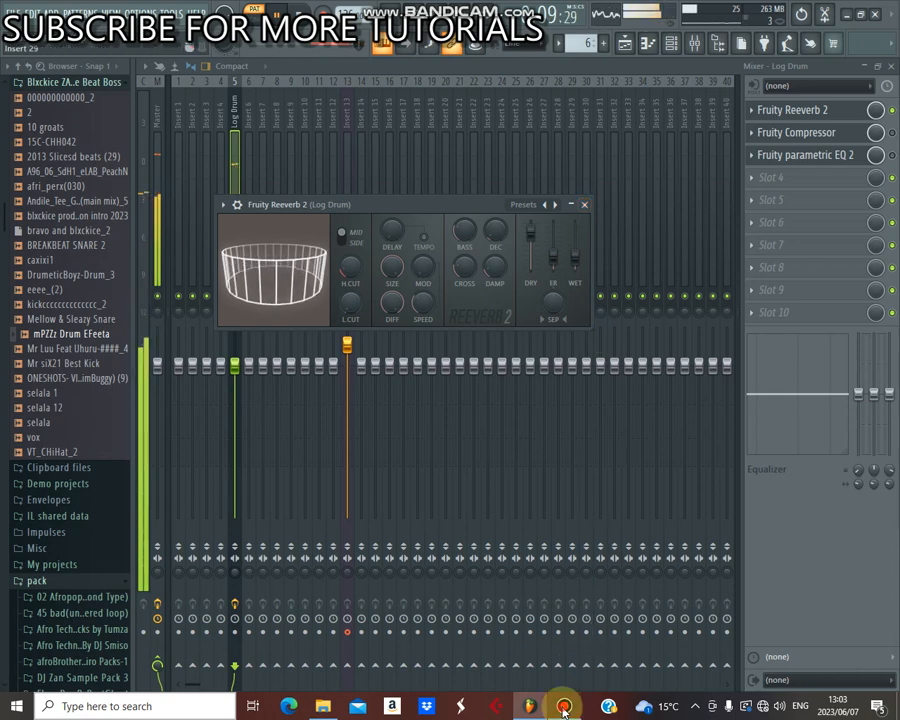
pyautogui.click(564, 706)
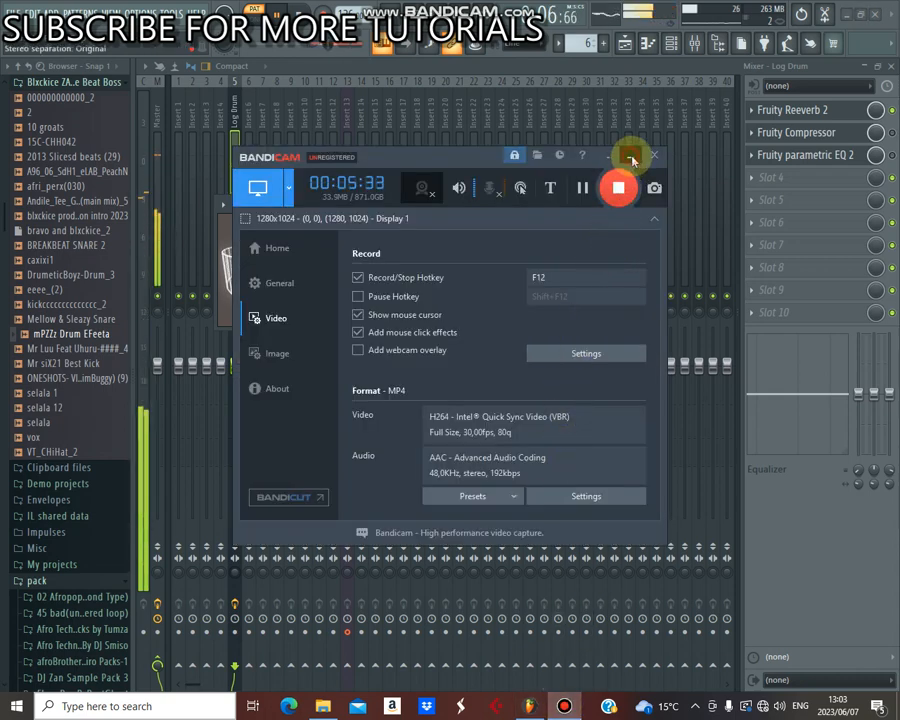
pyautogui.click(656, 156)
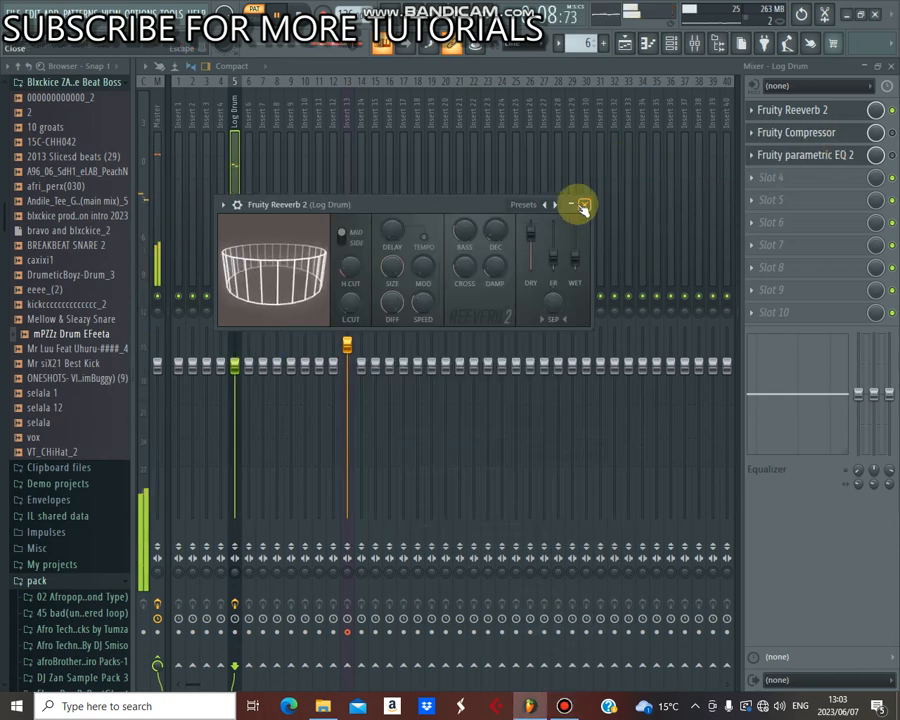
pyautogui.click(572, 204)
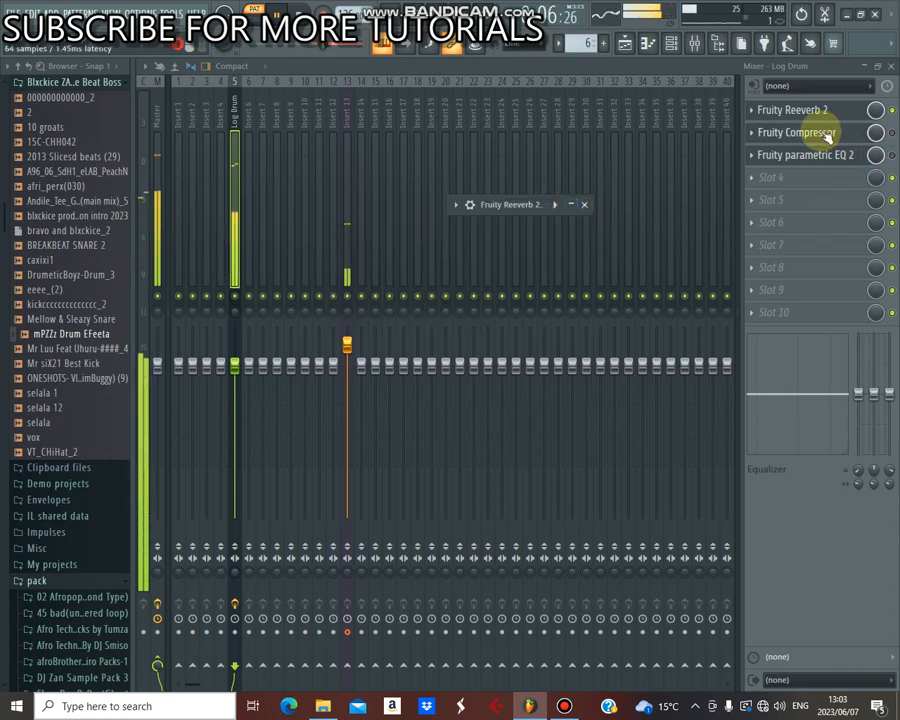
# Step: Apply a low-cut preset to the Log Drum's parametric EQ 2 and reshape its low-end curve
pyautogui.click(796, 132)
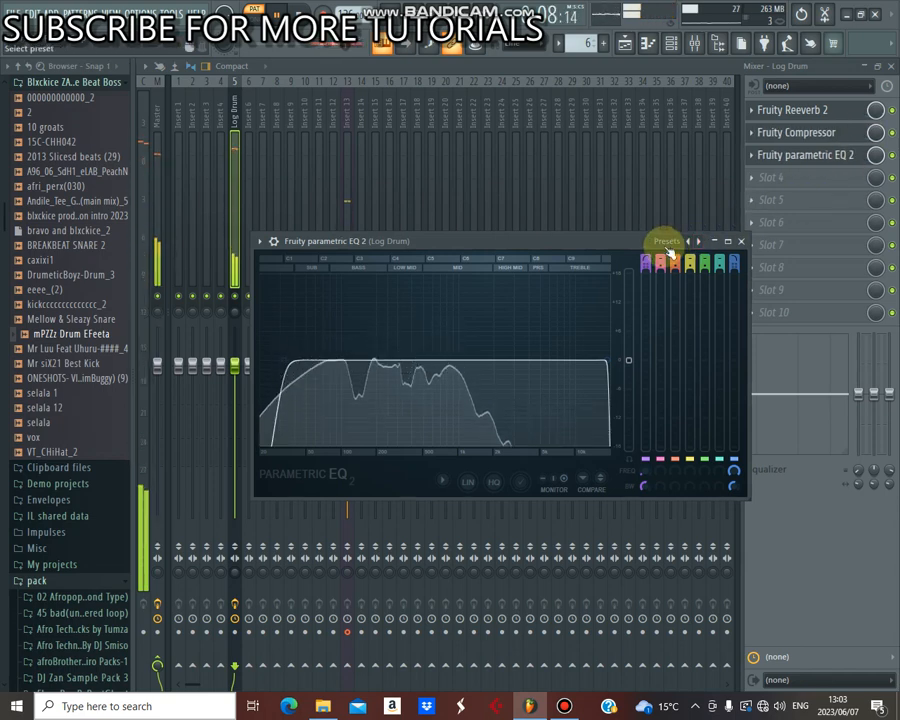
pyautogui.click(666, 240)
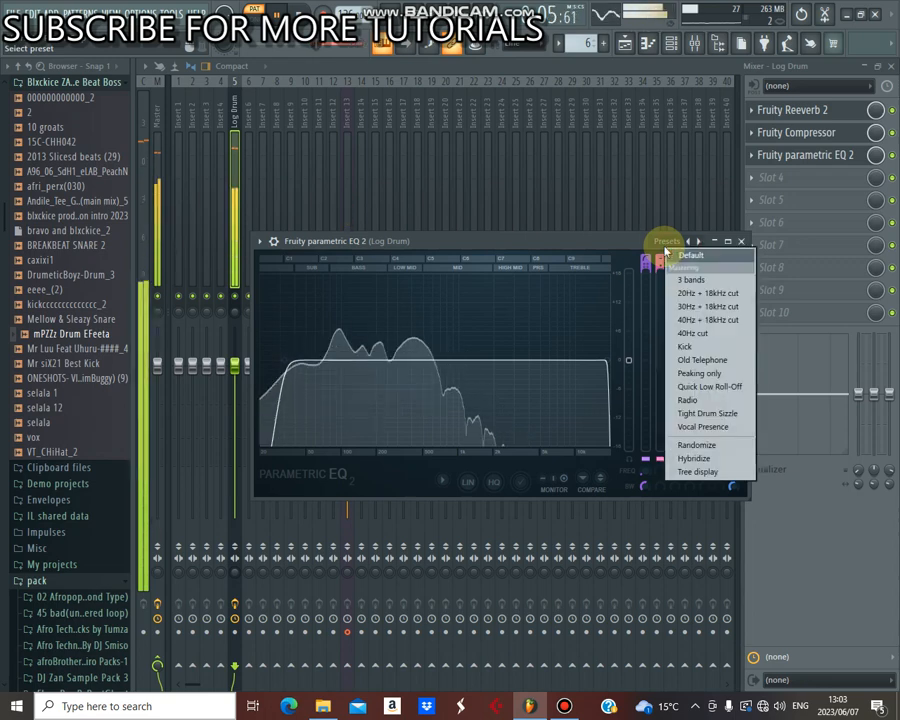
pyautogui.click(708, 320)
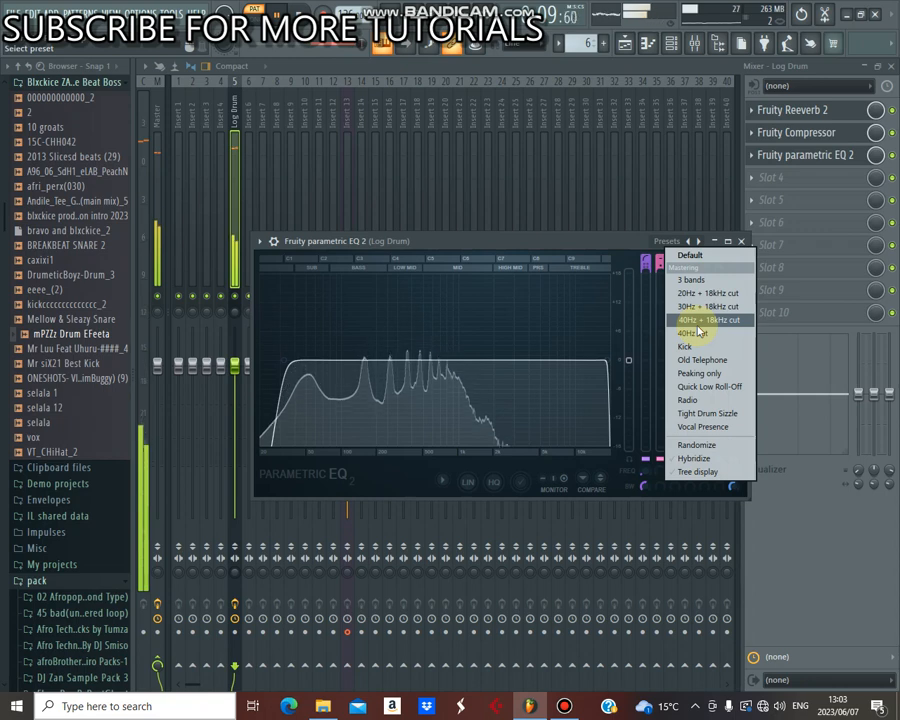
pyautogui.click(710, 320)
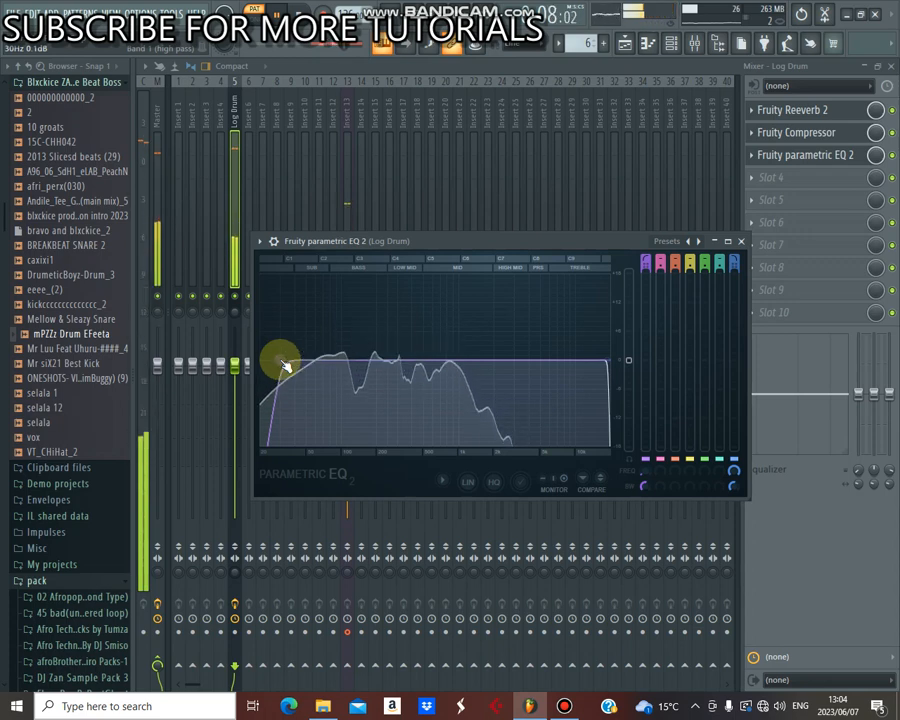
pyautogui.moveTo(280, 360); pyautogui.dragTo(520, 350)
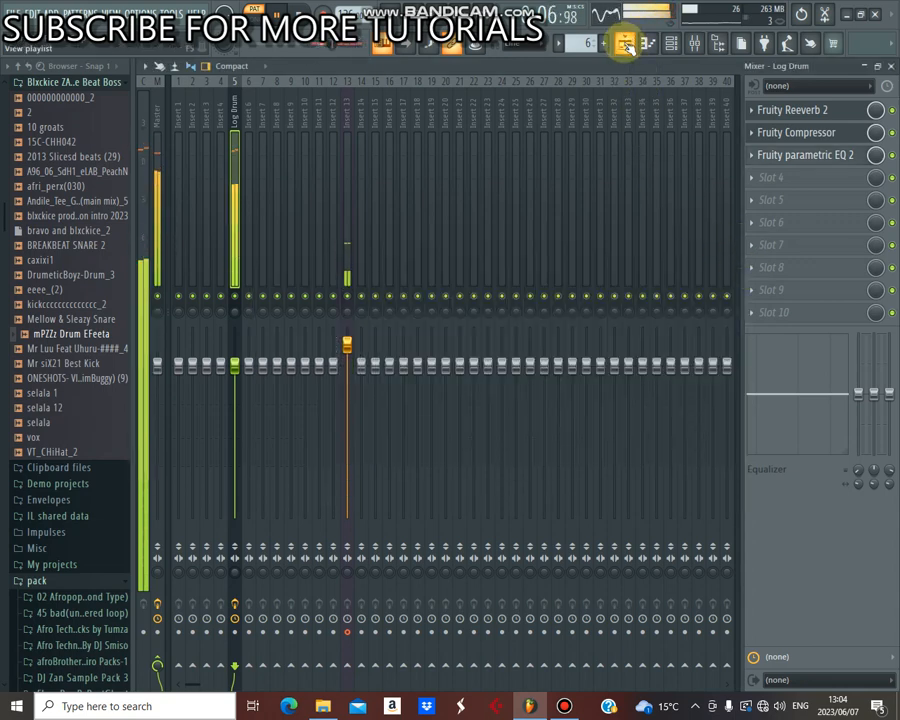
pyautogui.click(624, 44)
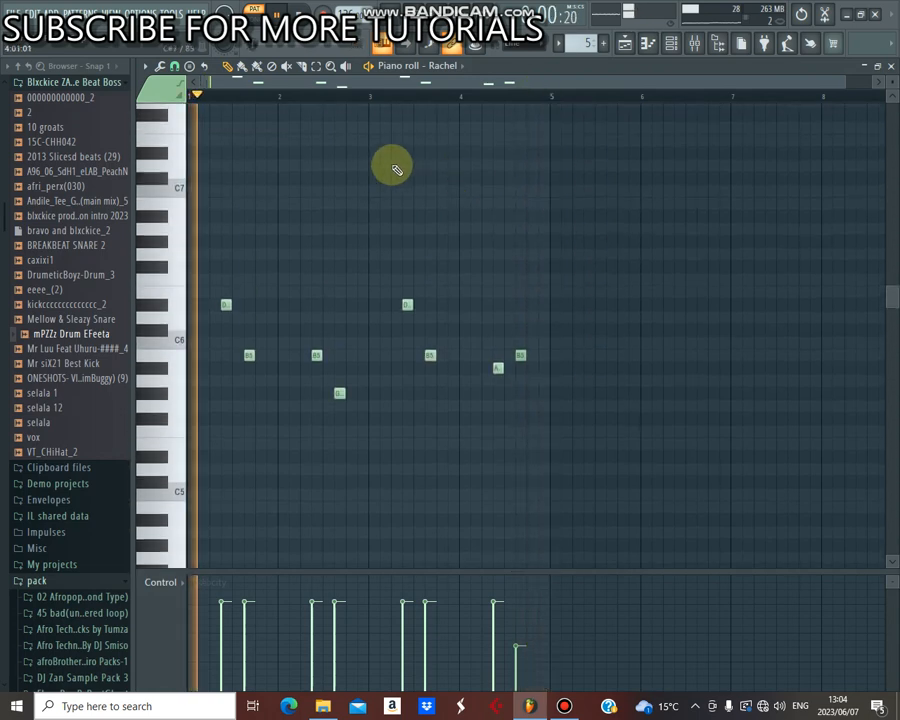
# Step: Show the channel rack with the Add plugin list for a new instrument channel
pyautogui.click(672, 44)
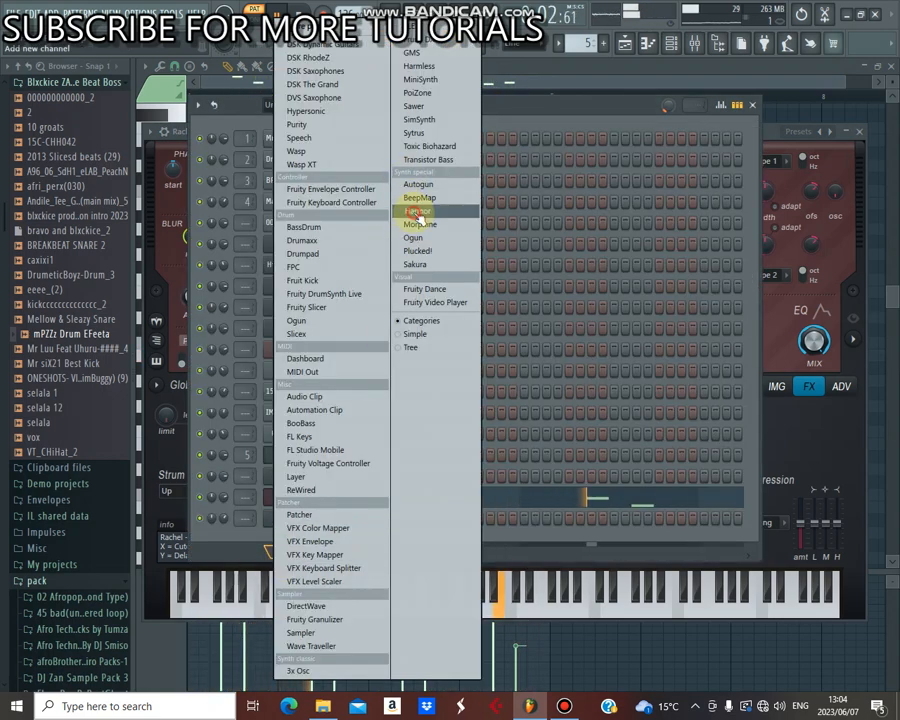
# Step: Select the Master track holding the multiband compressor, Blood Overdrive and parametric EQ 2 chain
pyautogui.click(418, 210)
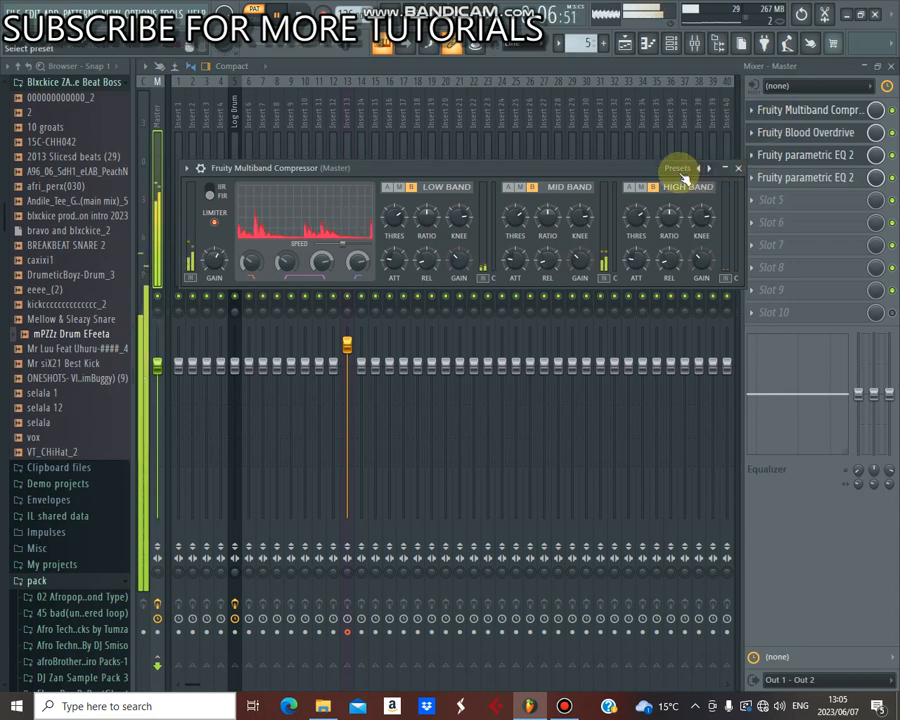
# Step: Load a Mastering preset on the master Fruity Multiband Compressor, then bring up Fruity Blood Overdrive
pyautogui.click(678, 168)
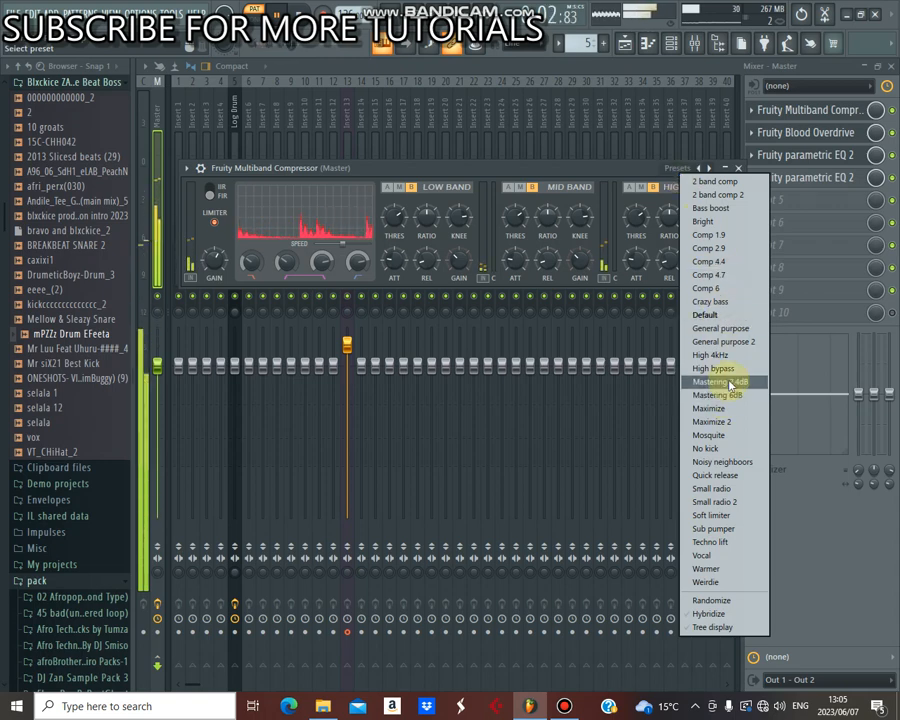
pyautogui.click(712, 380)
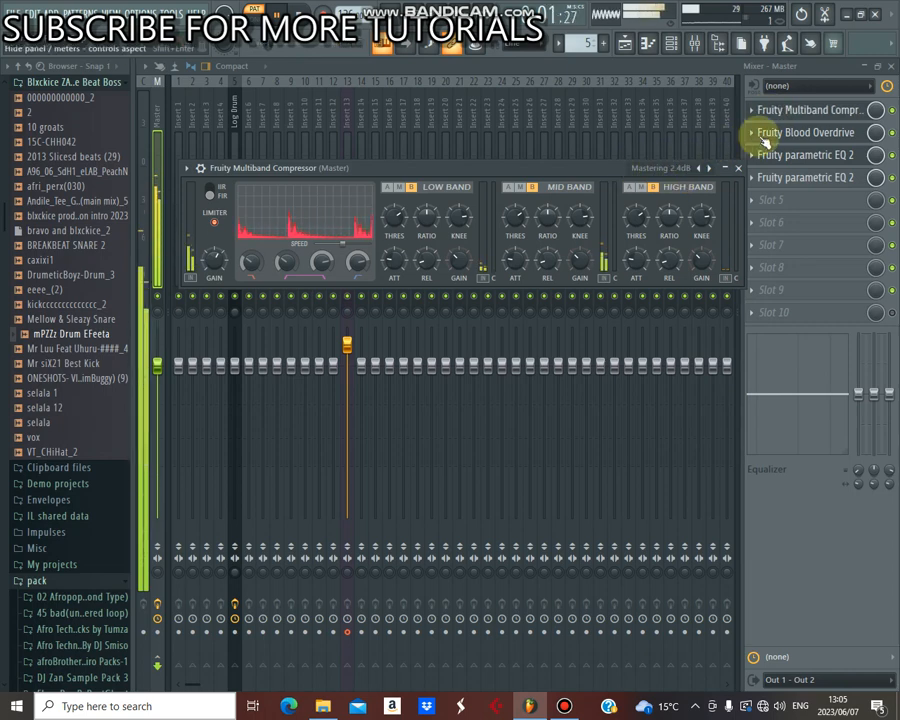
pyautogui.click(806, 132)
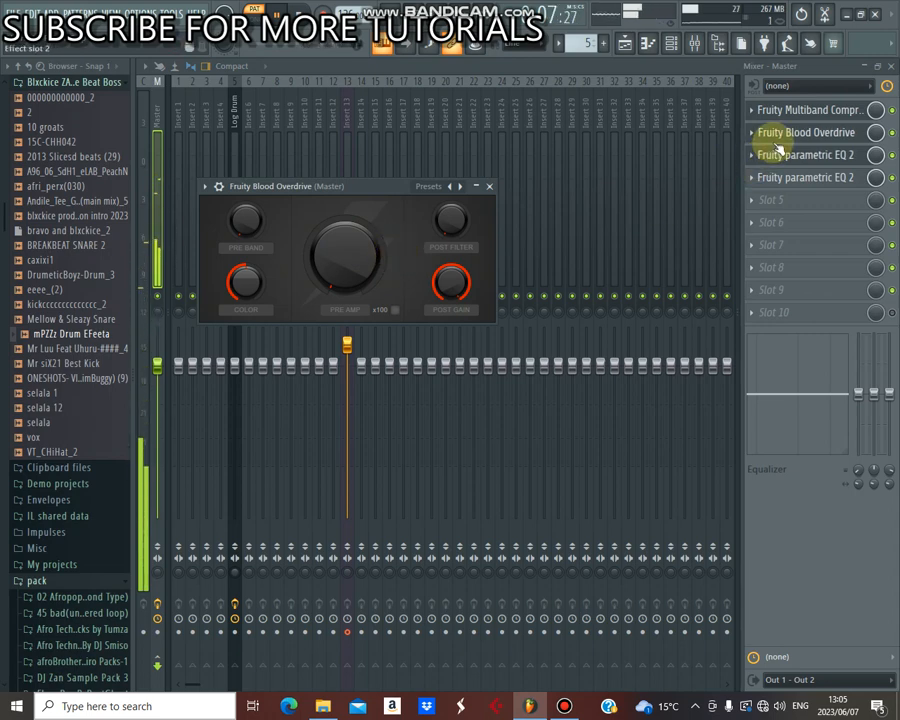
# Step: Tweak a band node on the master Fruity Parametric EQ 2 curve
pyautogui.click(488, 186)
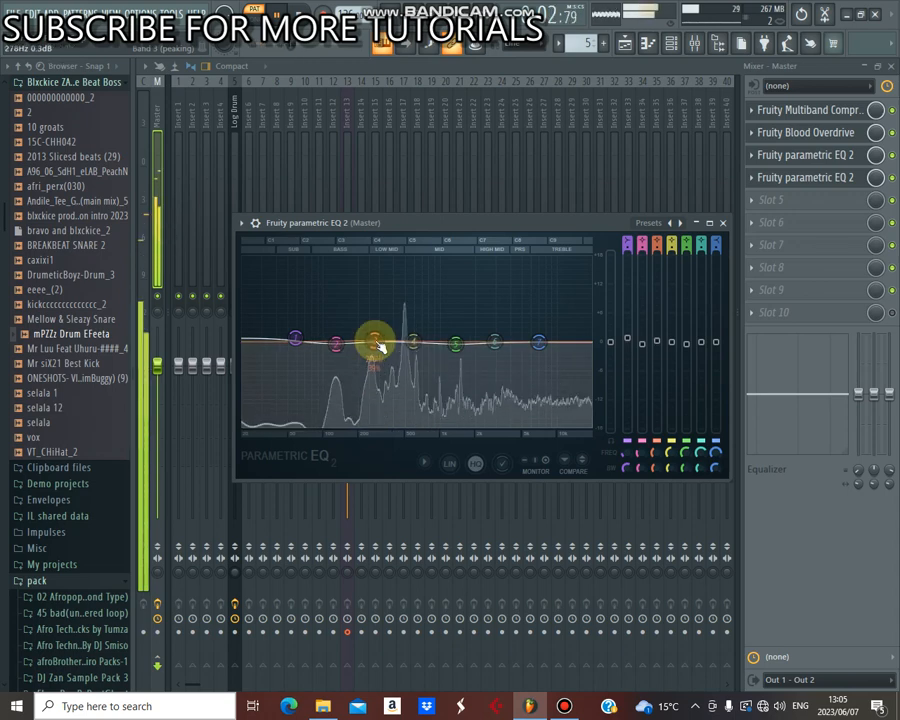
pyautogui.click(548, 706)
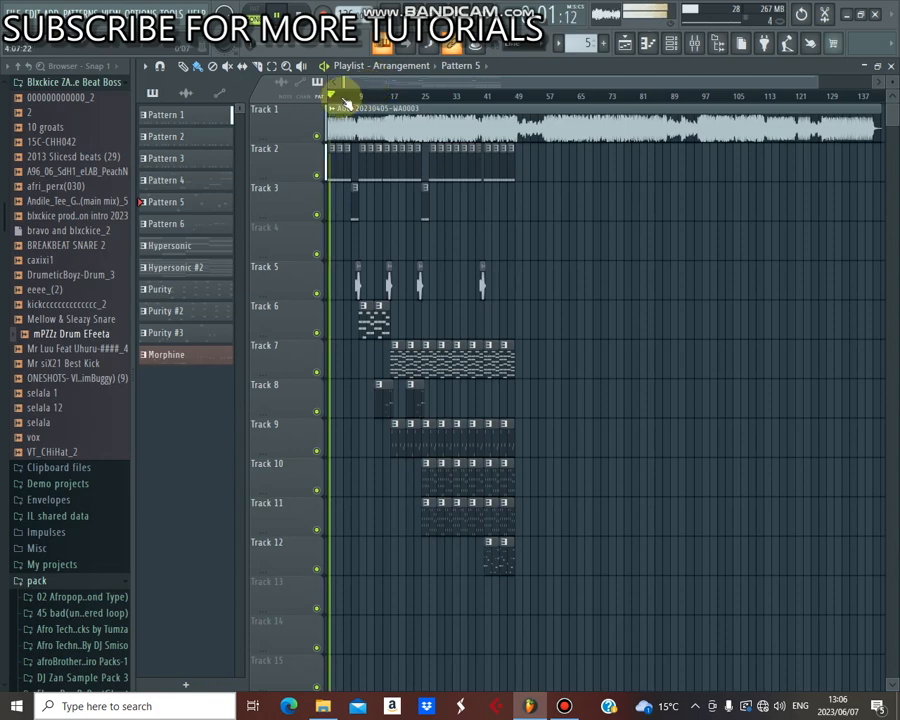
# Step: Play back the full playlist arrangement and bring up the Bandicam recorder window
pyautogui.click(564, 706)
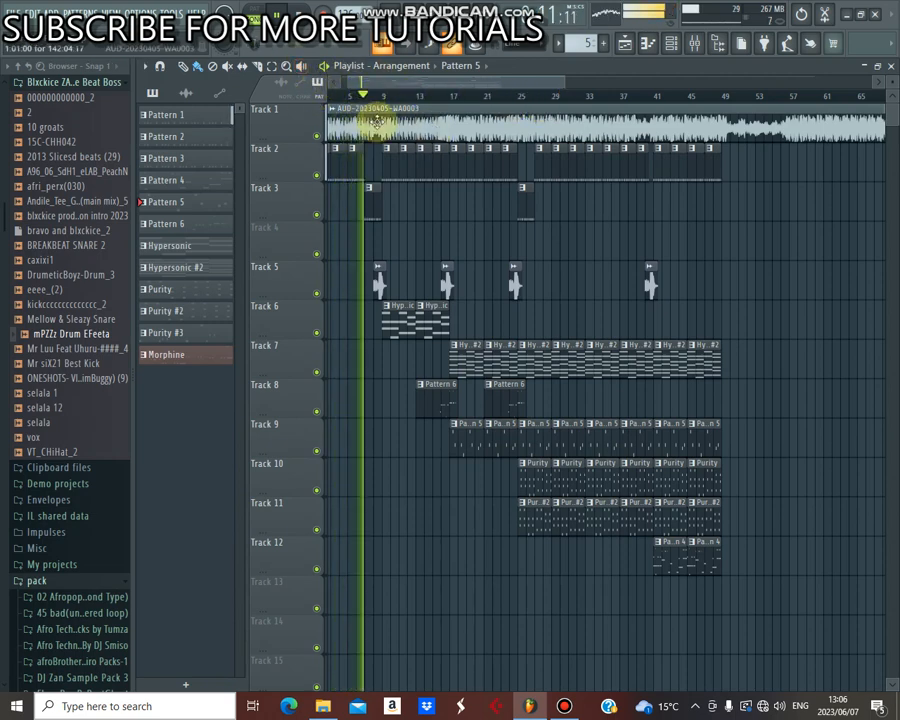
pyautogui.click(440, 96)
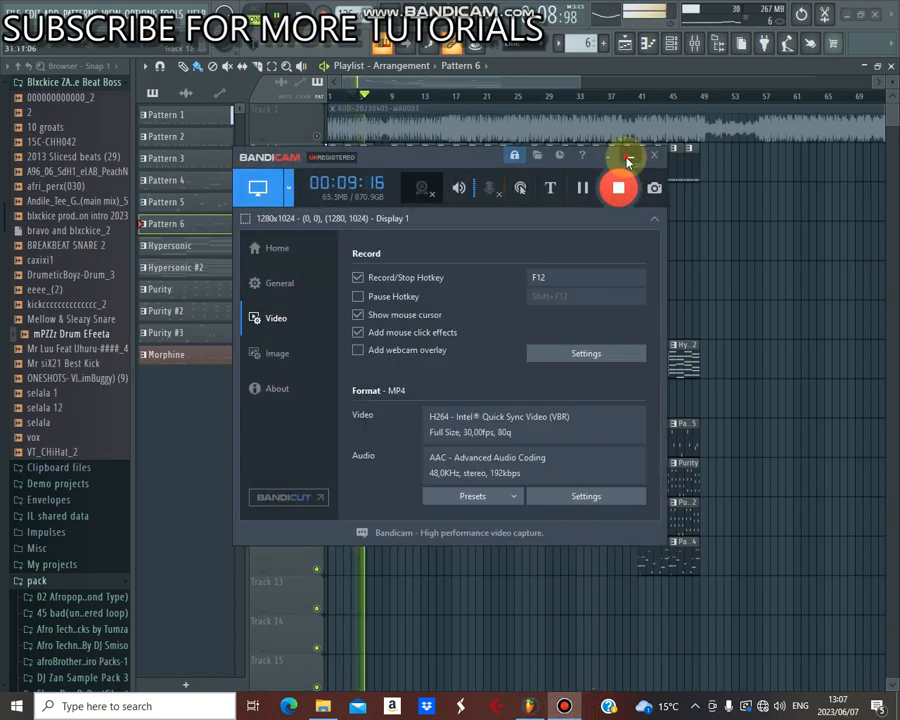
# Step: Hide Bandicam, keep the arrangement playing, then show and hide Bandicam once more
pyautogui.click(656, 156)
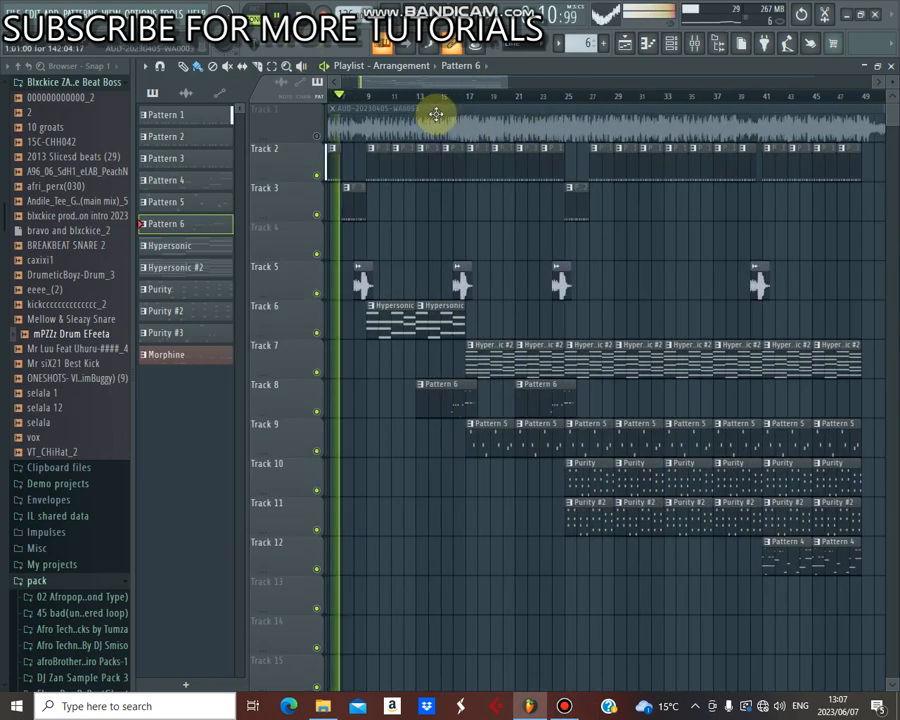
pyautogui.click(490, 96)
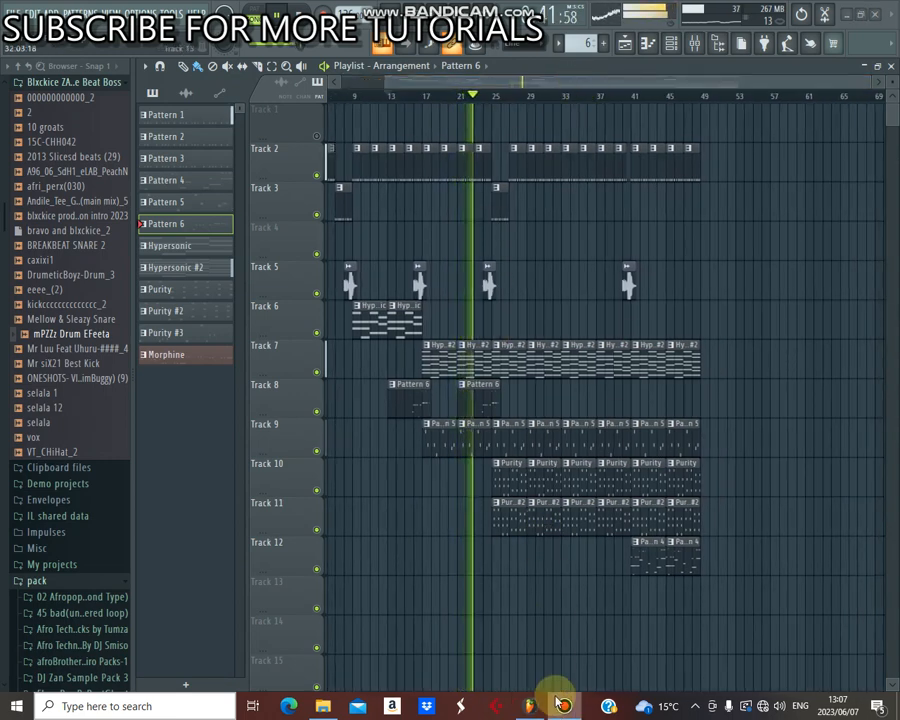
pyautogui.click(562, 706)
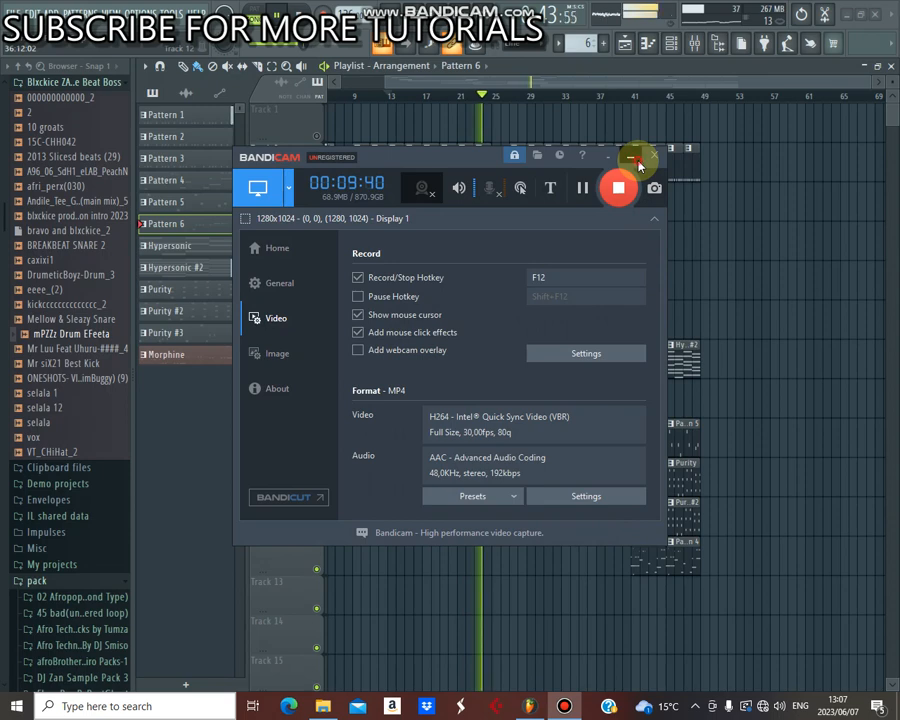
pyautogui.click(640, 156)
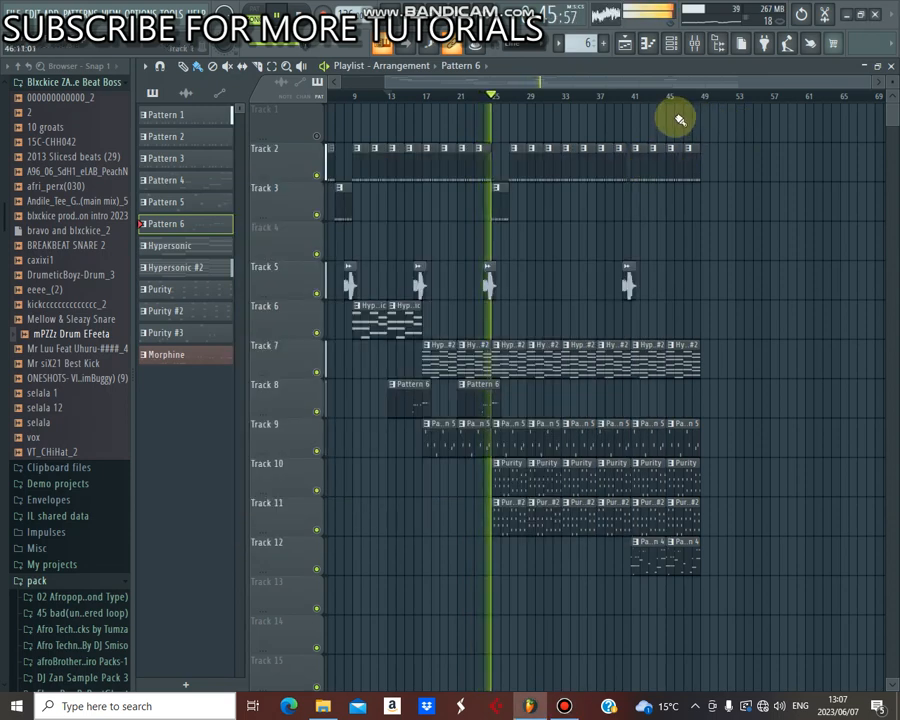